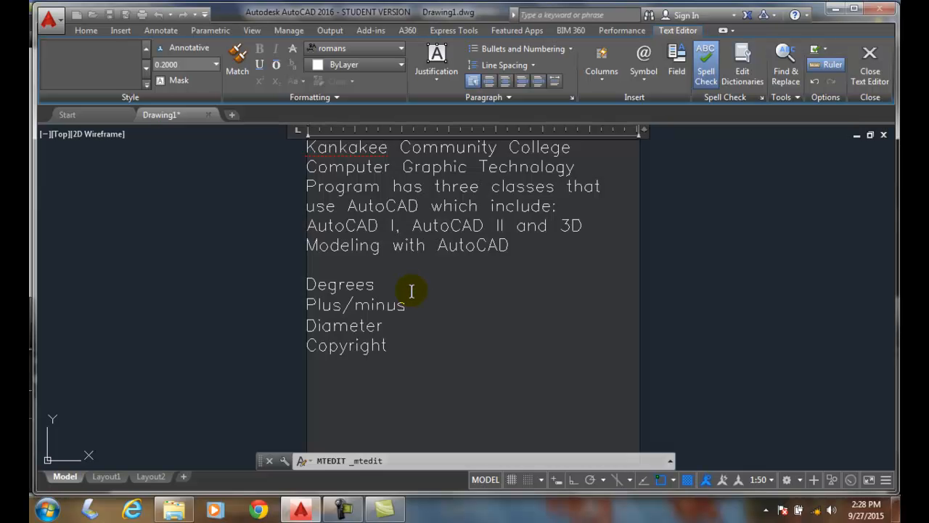
{"action": "mouse_move", "coordinate": [427, 313]}
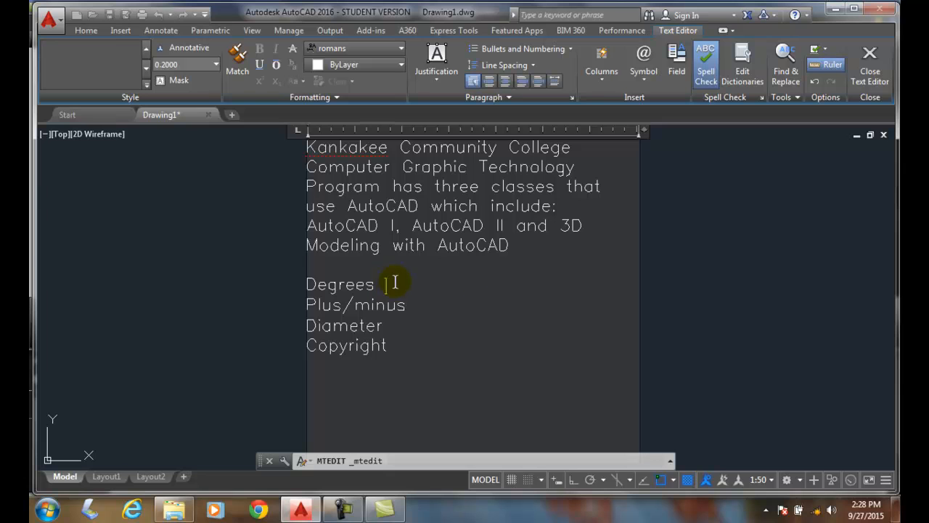
{"action": "mouse_move", "coordinate": [424, 236]}
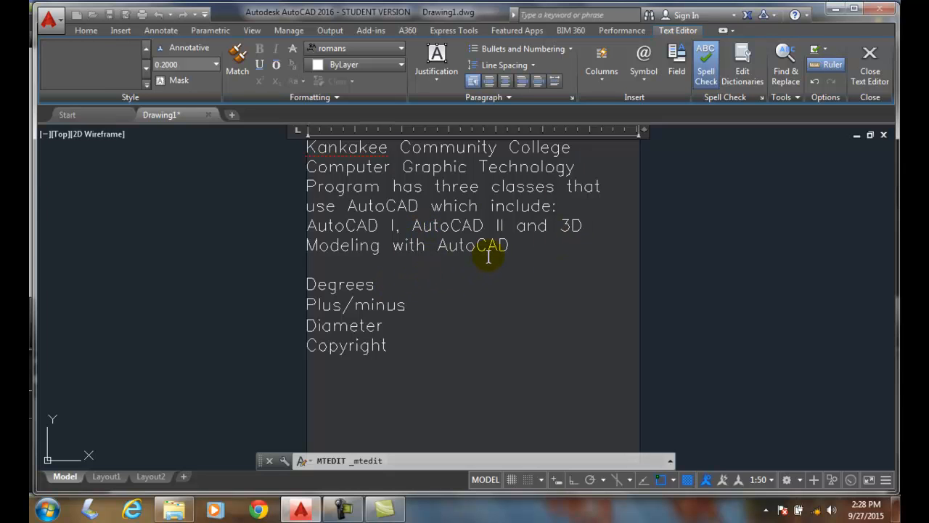
{"action": "mouse_move", "coordinate": [688, 98]}
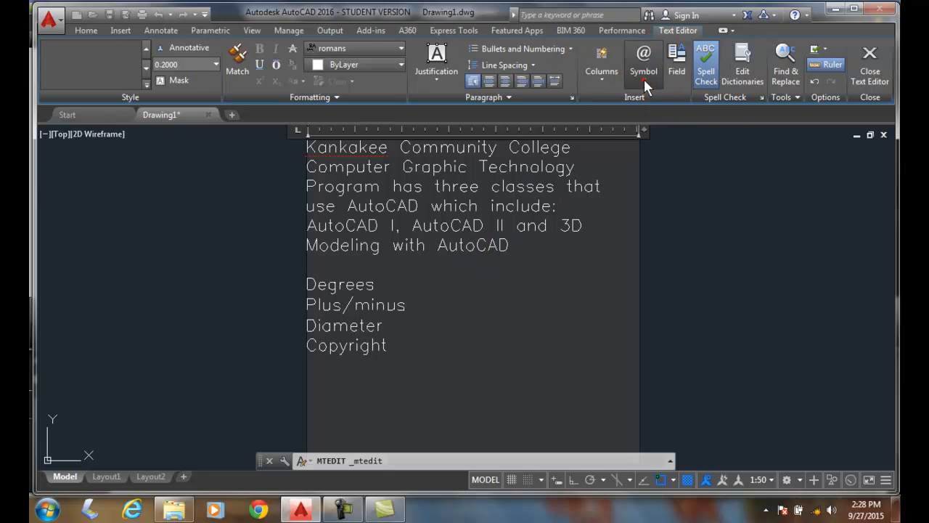
Insert the Degrees, Plus/Minus and Diameter symbols after their words, then reopen the symbol list for Copyright.
{"action": "left_click", "coordinate": [644, 64]}
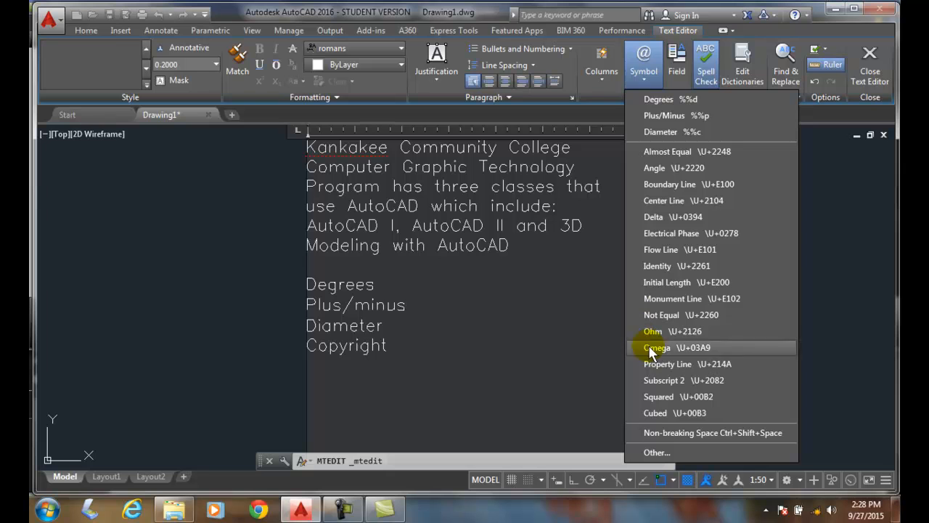
{"action": "mouse_move", "coordinate": [656, 173]}
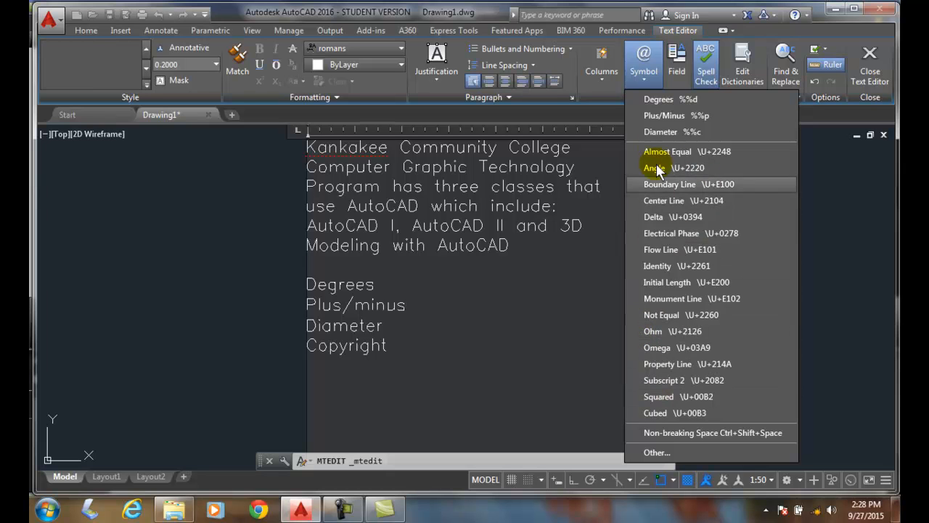
{"action": "mouse_move", "coordinate": [659, 99]}
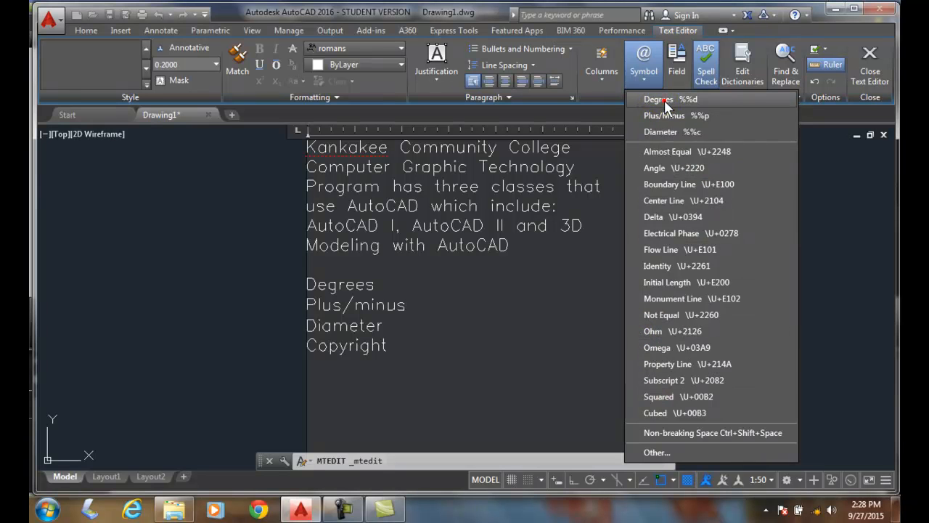
{"action": "left_click", "coordinate": [658, 99]}
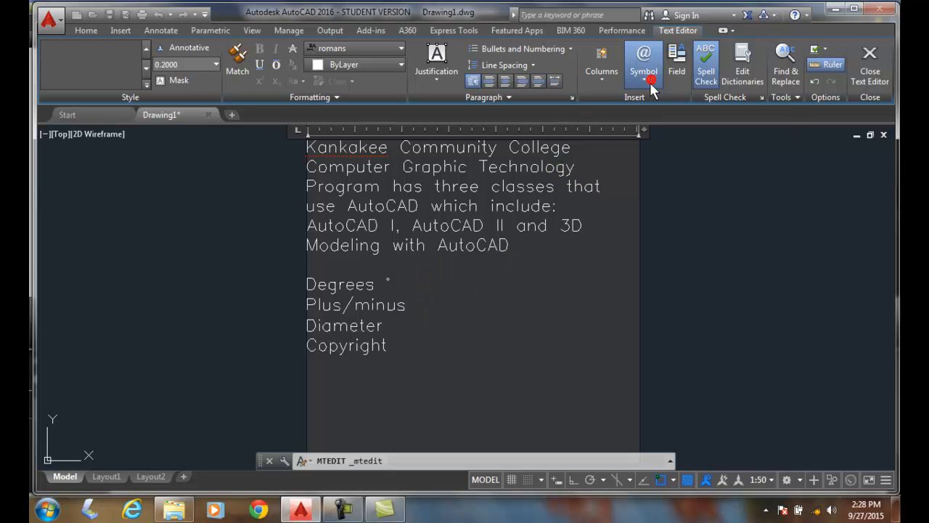
{"action": "left_click", "coordinate": [643, 65]}
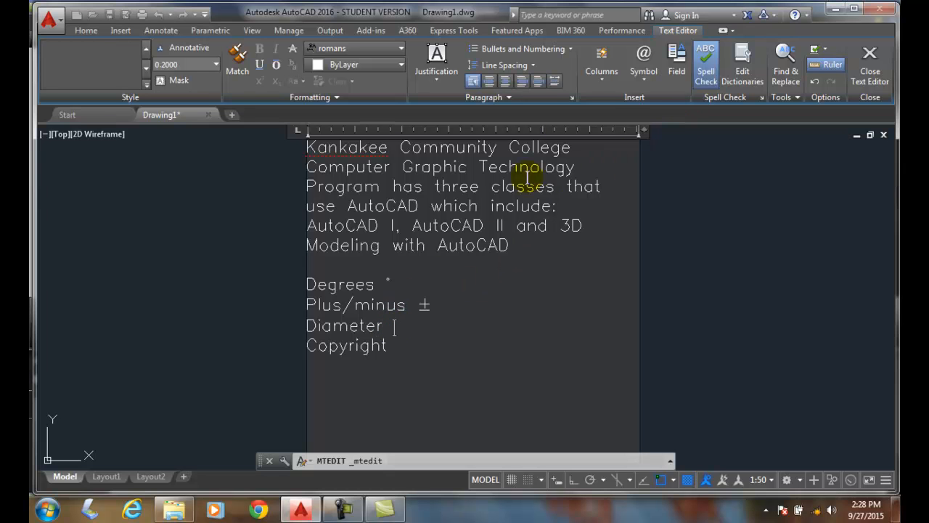
{"action": "left_click", "coordinate": [644, 66]}
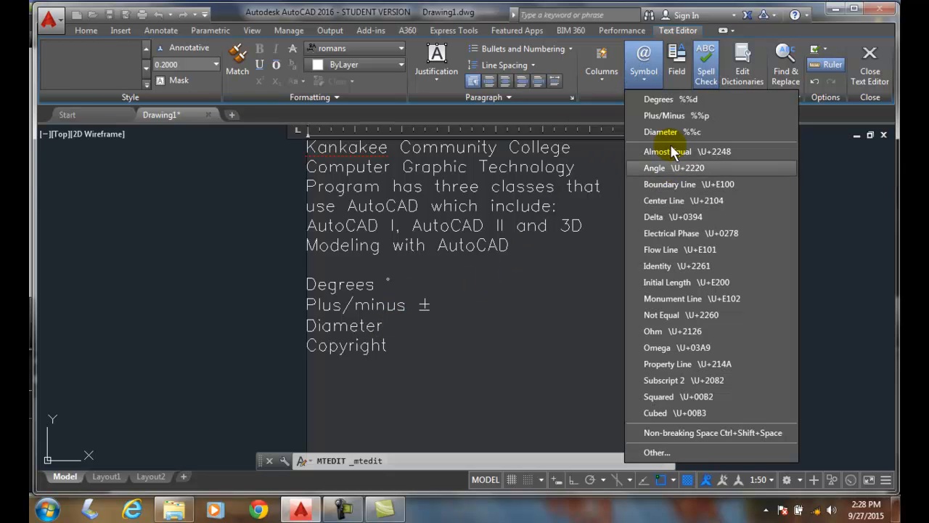
{"action": "left_click", "coordinate": [660, 131]}
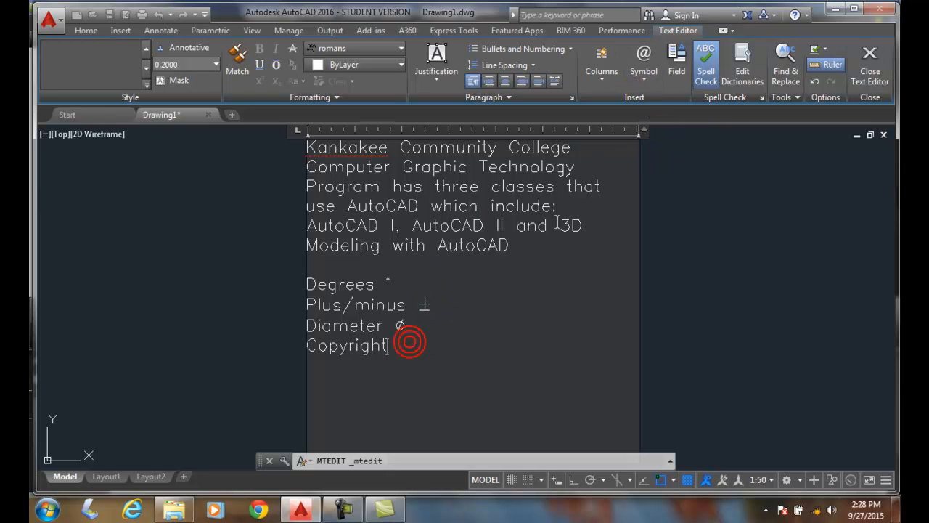
{"action": "left_click", "coordinate": [644, 61]}
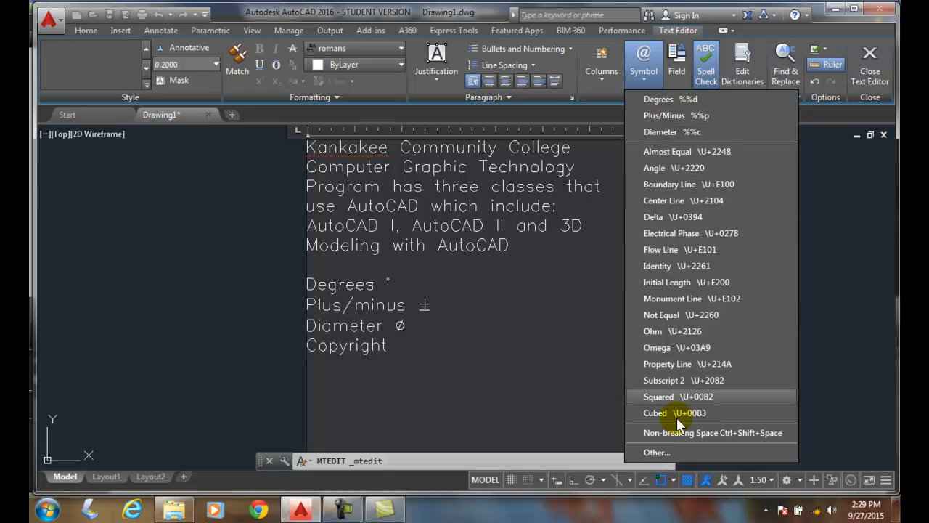
{"action": "mouse_move", "coordinate": [683, 433]}
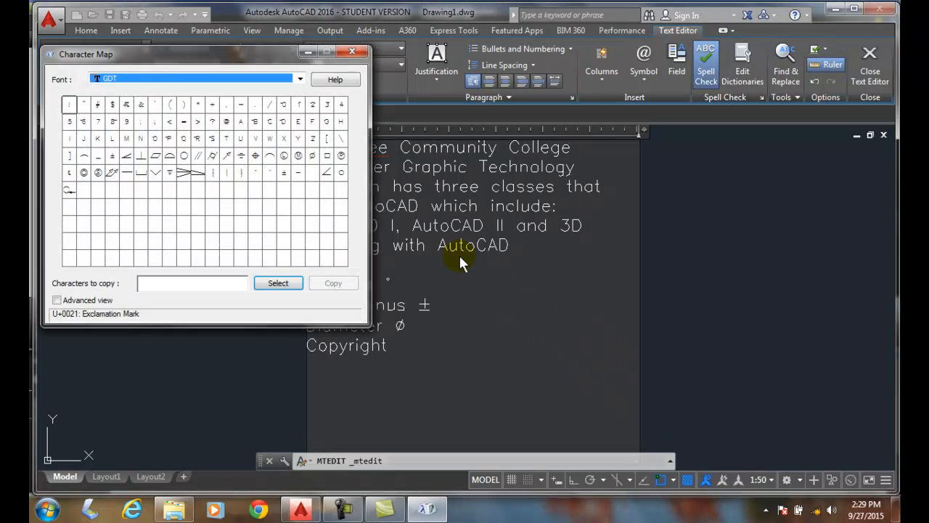
Choose Arial in the Font dropdown so its character grid is displayed.
{"action": "left_click", "coordinate": [299, 78]}
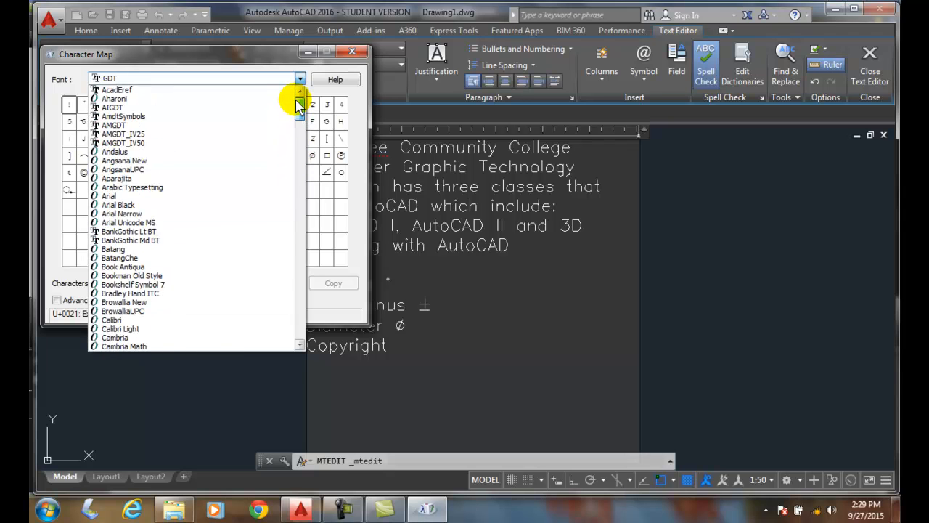
{"action": "left_click", "coordinate": [114, 151]}
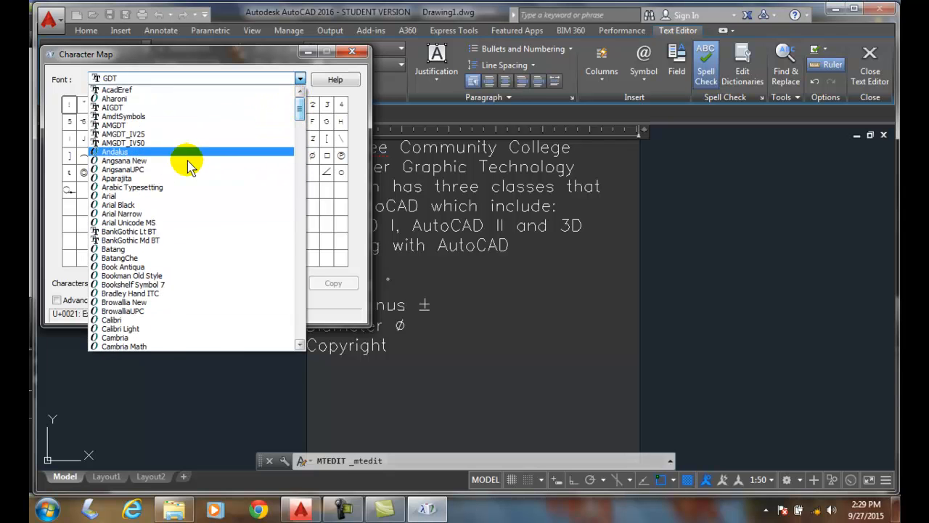
{"action": "left_click", "coordinate": [109, 196]}
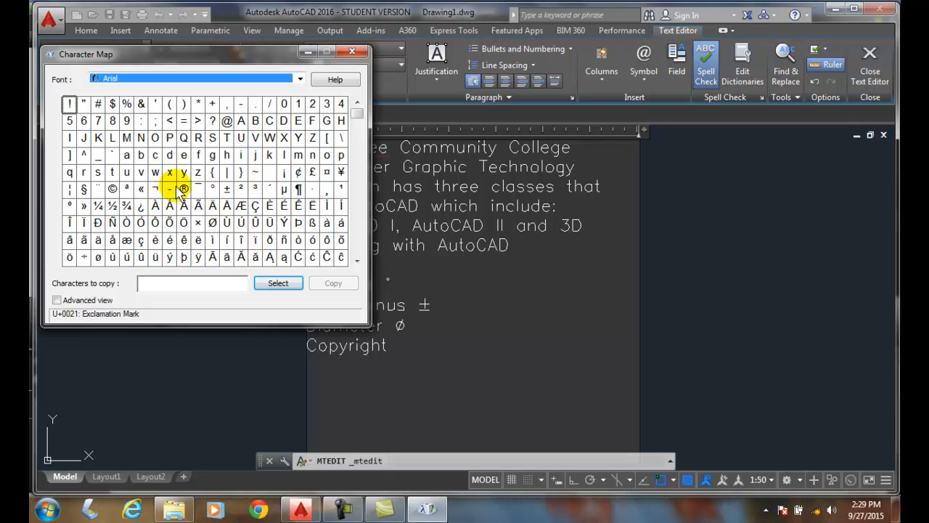
{"action": "mouse_move", "coordinate": [183, 153]}
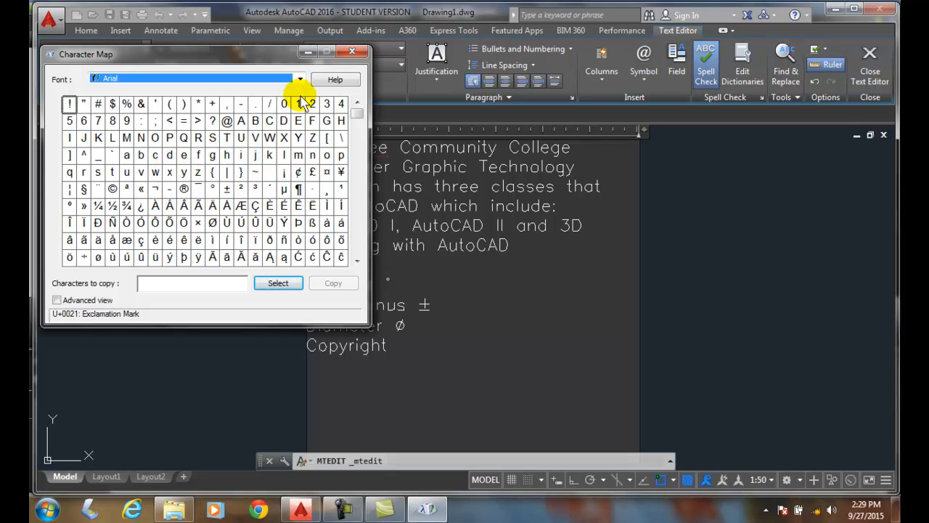
{"action": "left_click", "coordinate": [299, 79]}
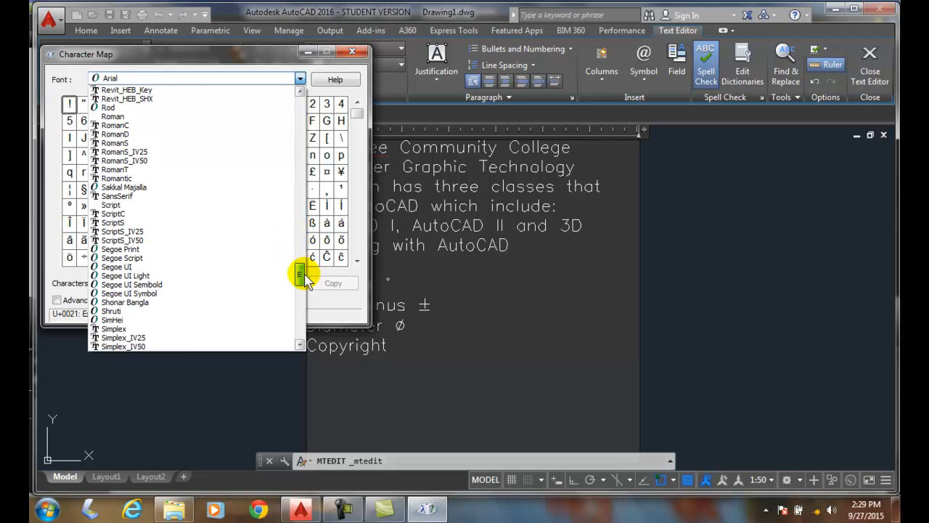
{"action": "scroll", "scroll_direction": "down", "scroll_amount": 3}
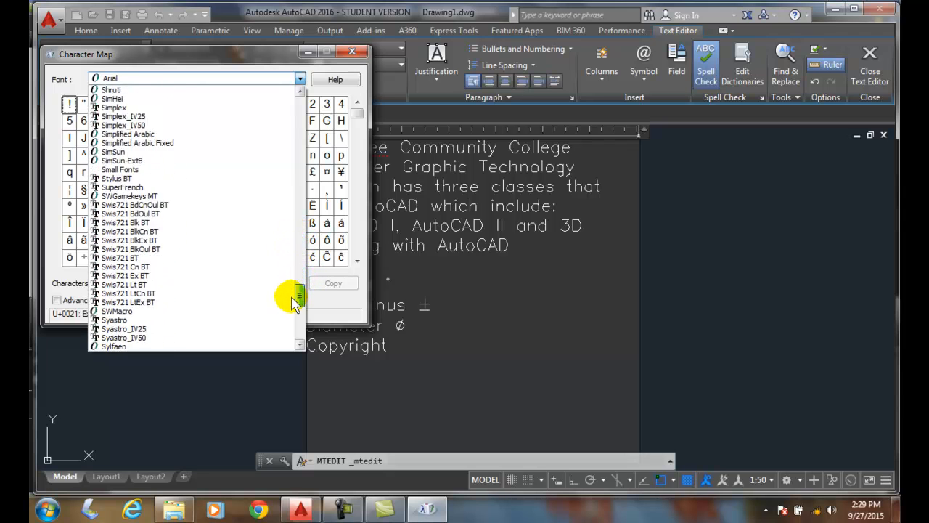
{"action": "scroll", "scroll_direction": "down", "scroll_amount": 3}
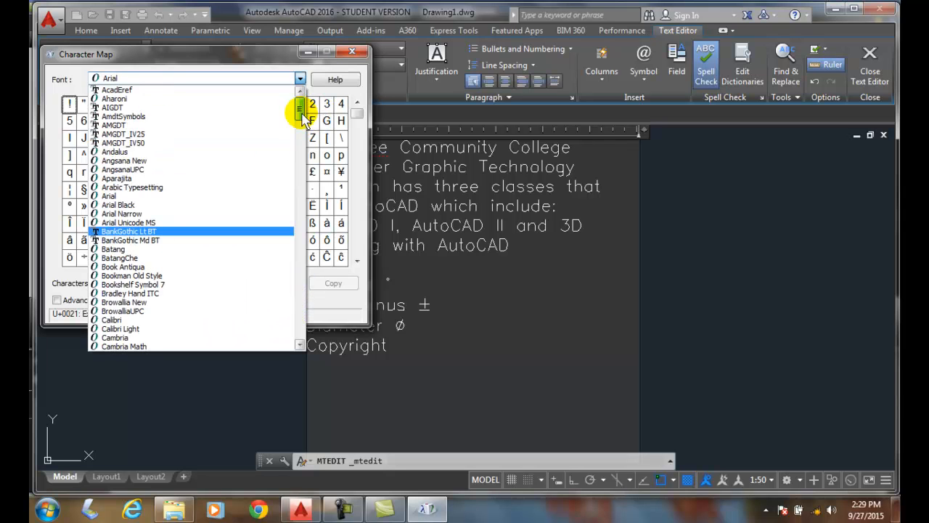
{"action": "left_click", "coordinate": [109, 203]}
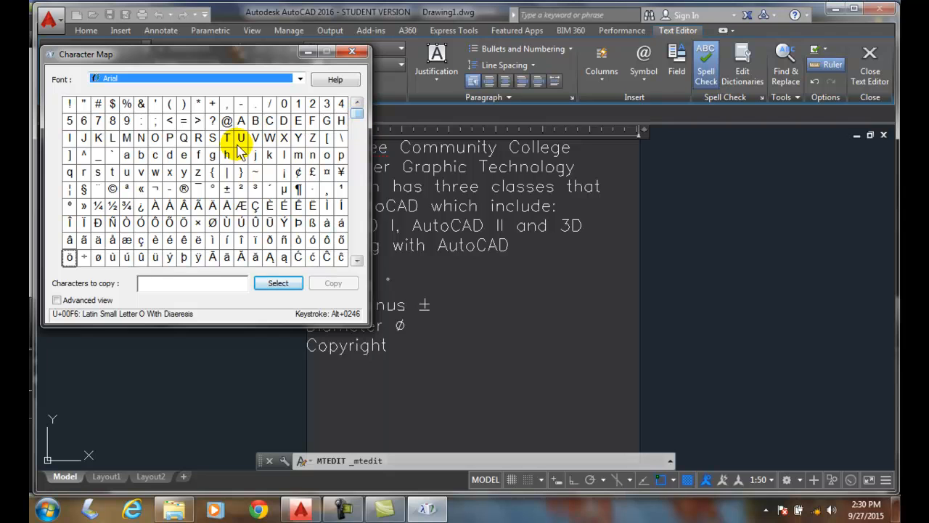
{"action": "mouse_move", "coordinate": [113, 188]}
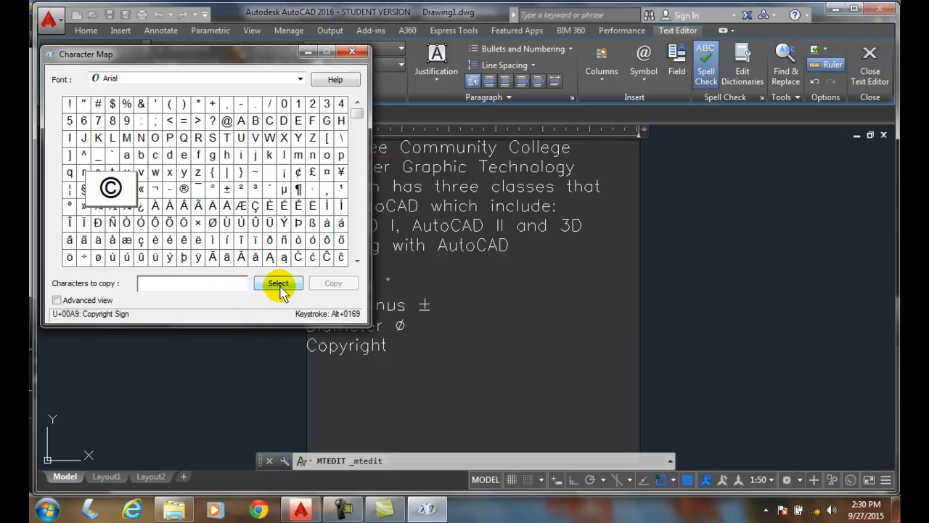
Select the © character and copy it to the clipboard.
{"action": "left_click", "coordinate": [279, 283]}
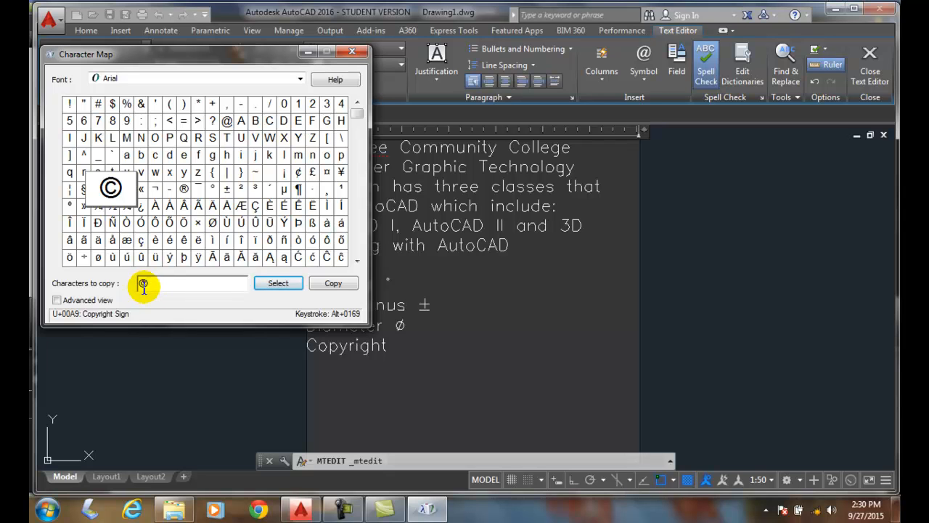
{"action": "left_click", "coordinate": [334, 284]}
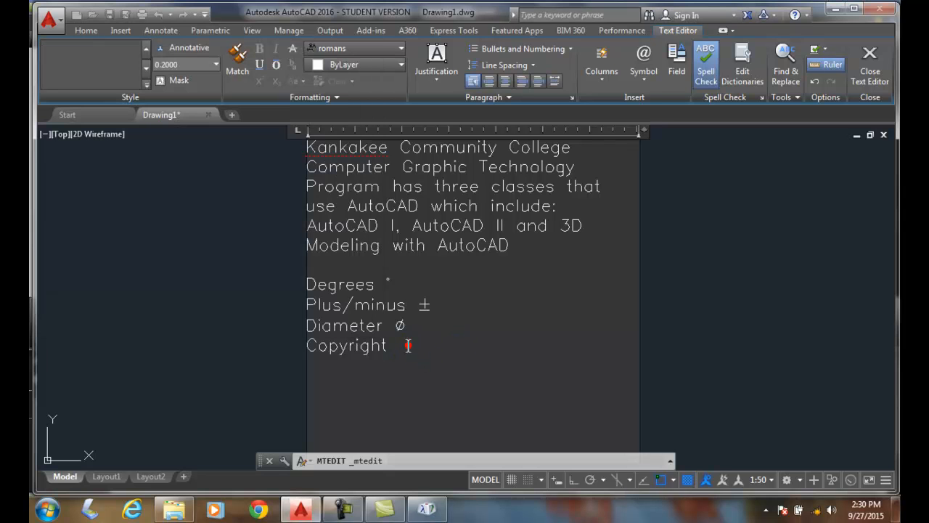
{"action": "mouse_move", "coordinate": [414, 350]}
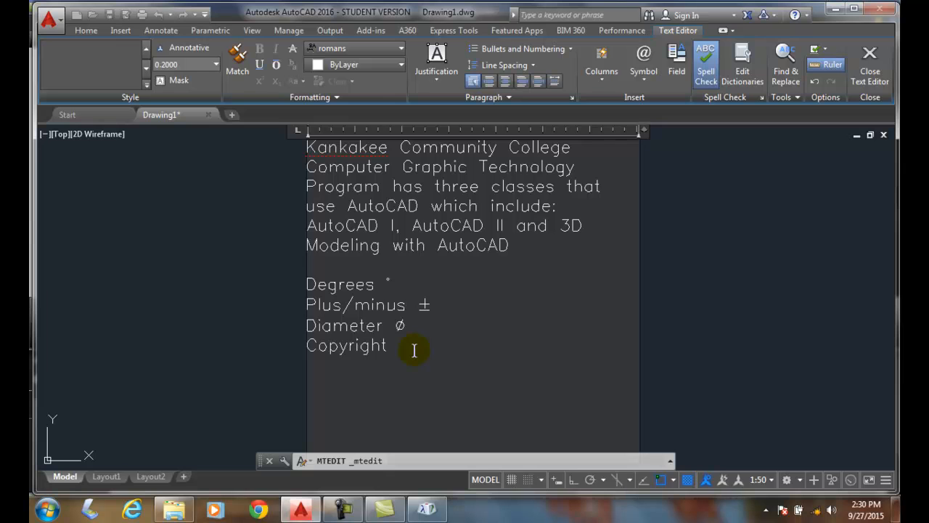
Paste the © sign after the word Copyright in the MText paragraph.
{"action": "right_click", "coordinate": [414, 350]}
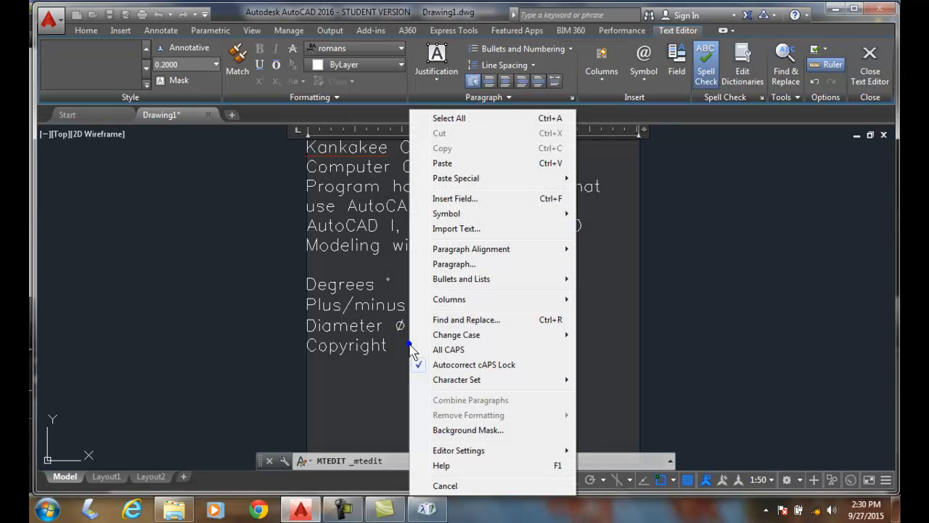
{"action": "mouse_move", "coordinate": [457, 163]}
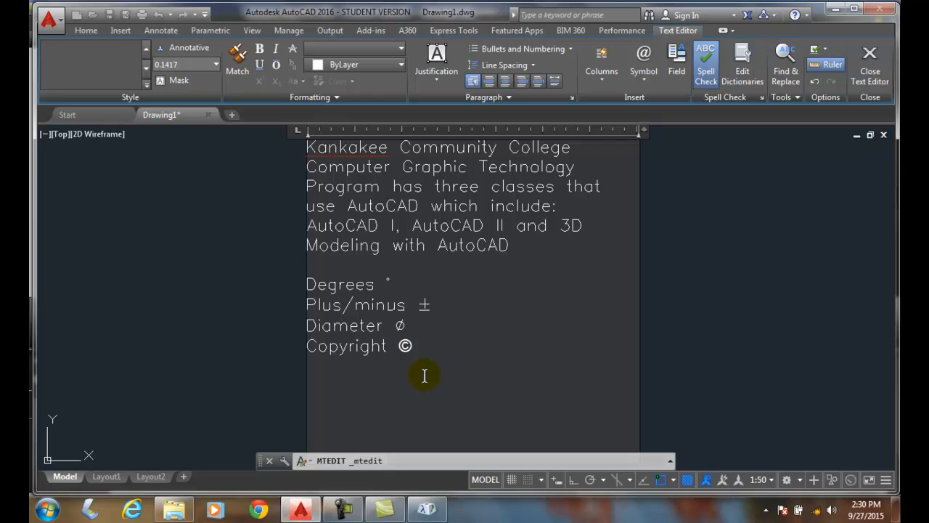
{"action": "mouse_move", "coordinate": [381, 365]}
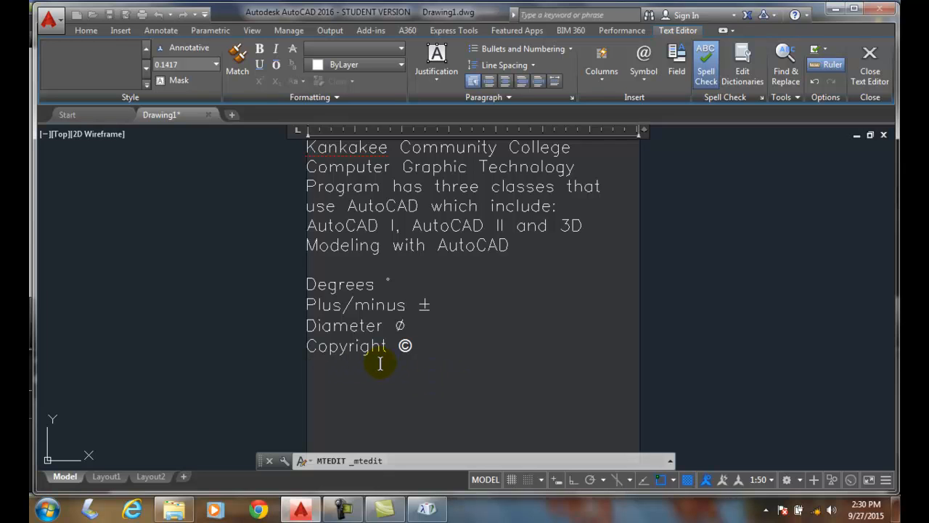
{"action": "mouse_move", "coordinate": [379, 369]}
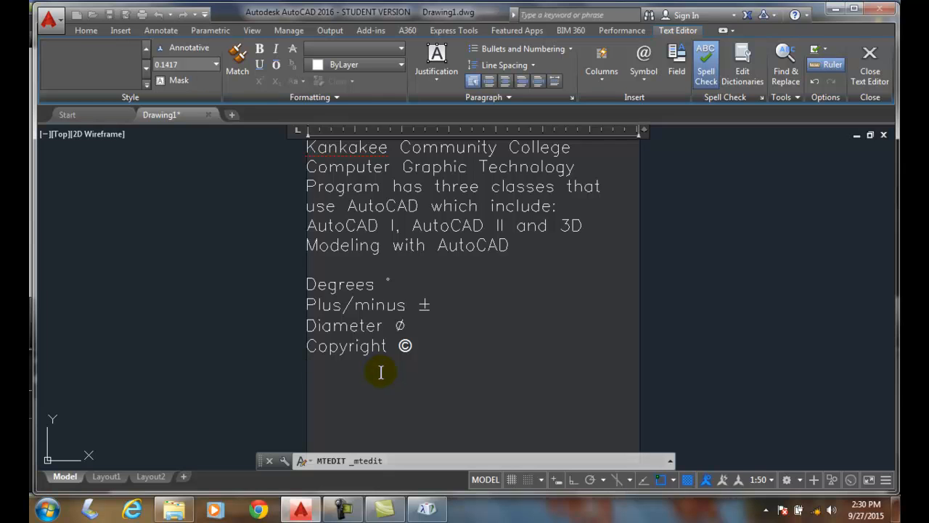
{"action": "mouse_move", "coordinate": [645, 65]}
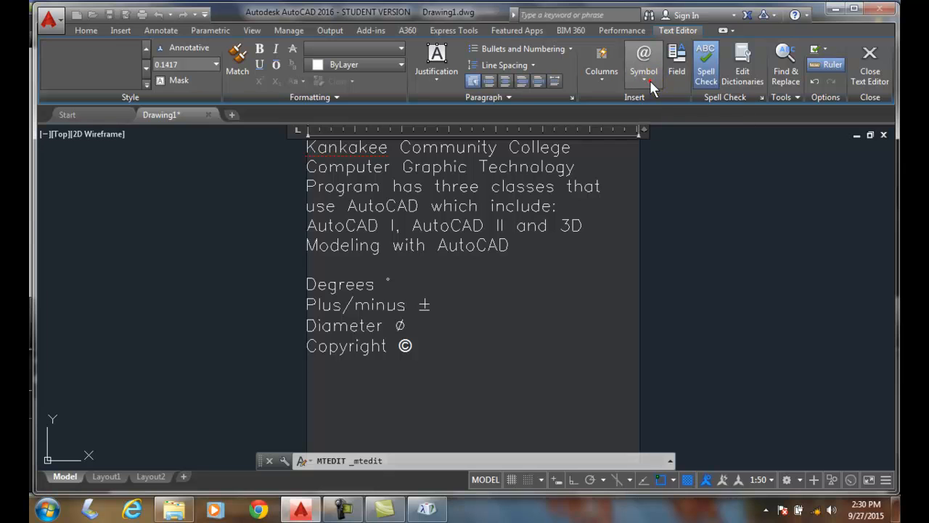
{"action": "left_click", "coordinate": [643, 65]}
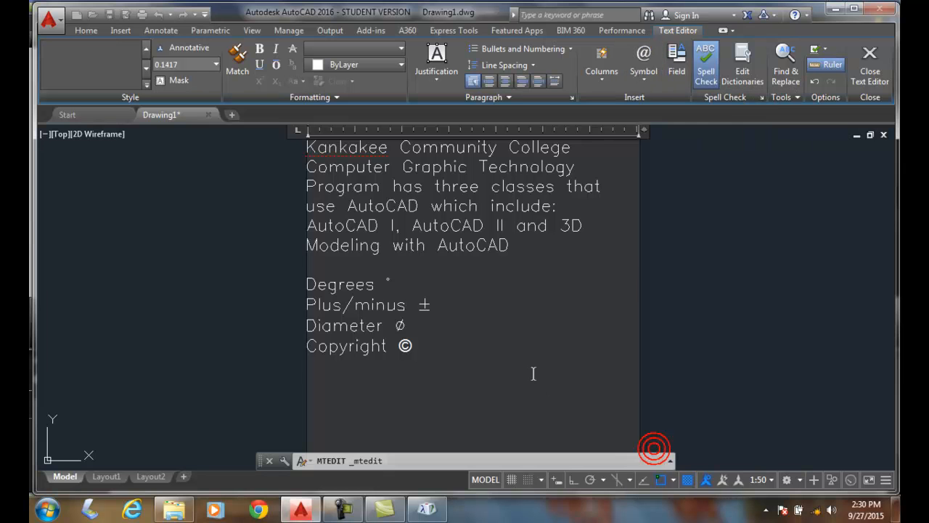
Reopen Character Map on the Arial grid and pick the @ sign for copying.
{"action": "left_click", "coordinate": [643, 64]}
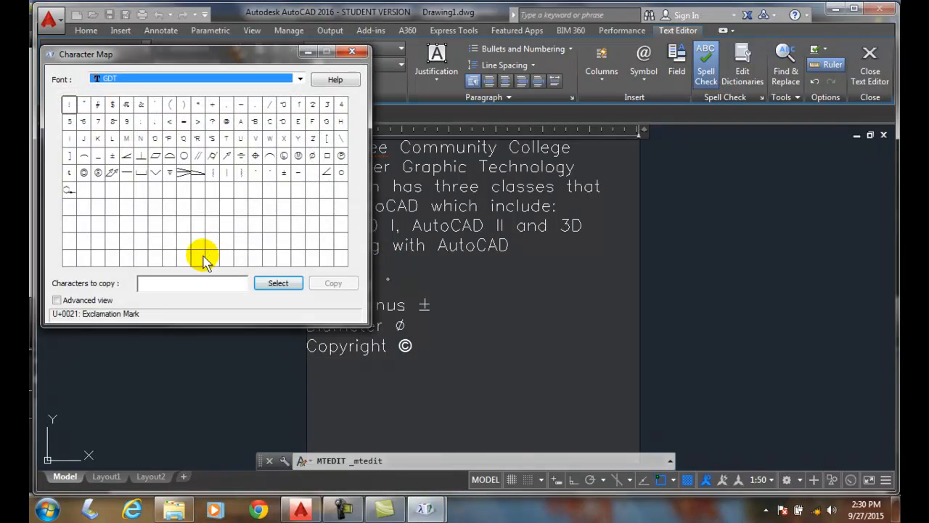
{"action": "mouse_move", "coordinate": [229, 192]}
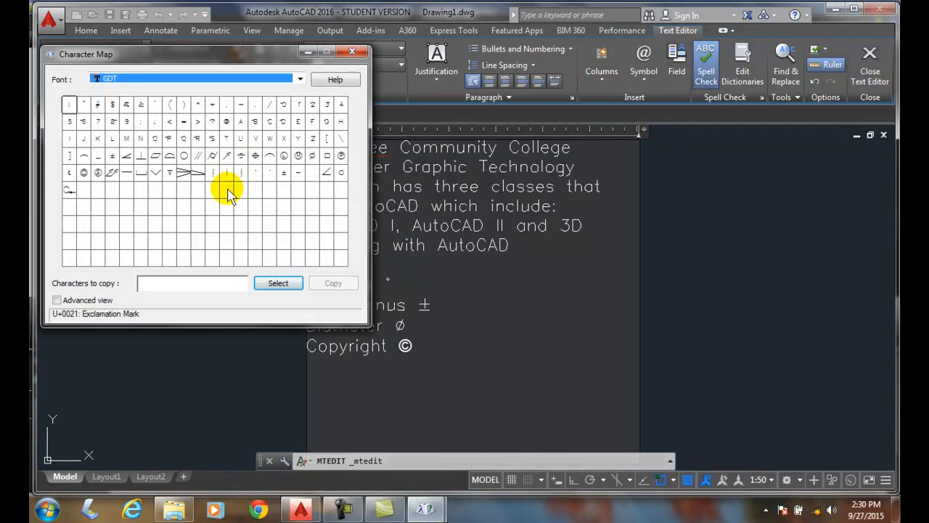
{"action": "left_click", "coordinate": [300, 78]}
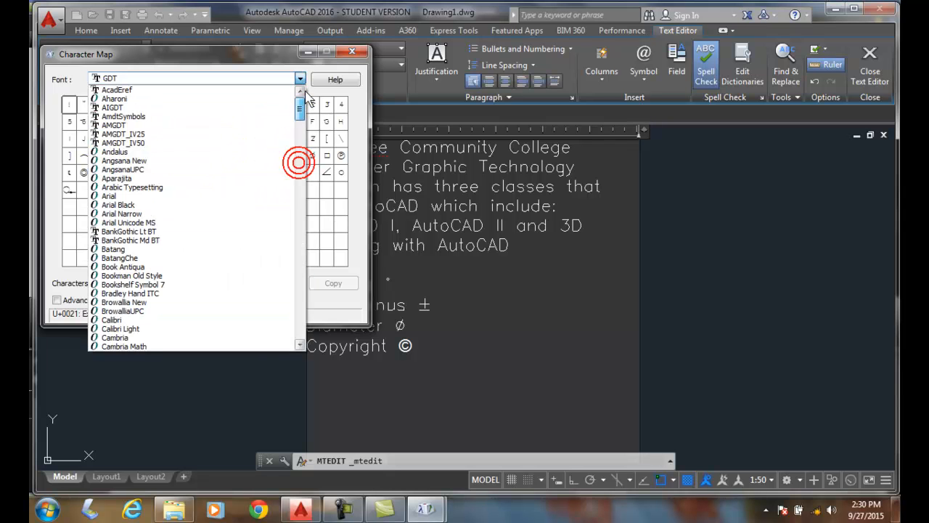
{"action": "left_click", "coordinate": [109, 196]}
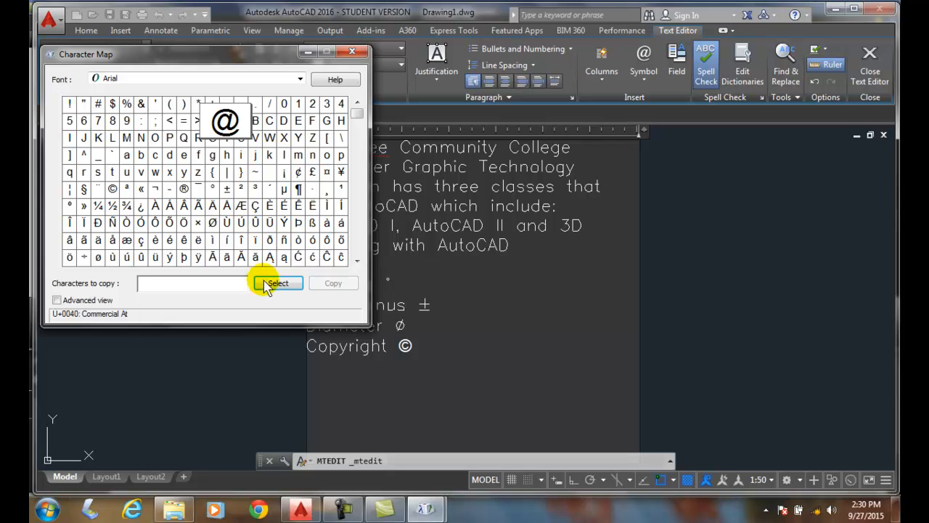
{"action": "left_click", "coordinate": [279, 283]}
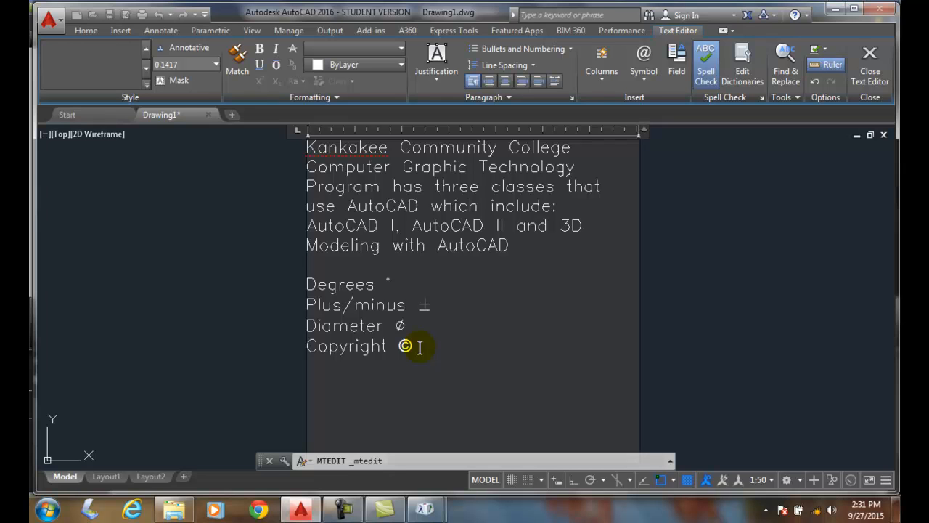
Type the email address line with the pasted @ sign followed by kcc.edu.
{"action": "type", "text": "At"}
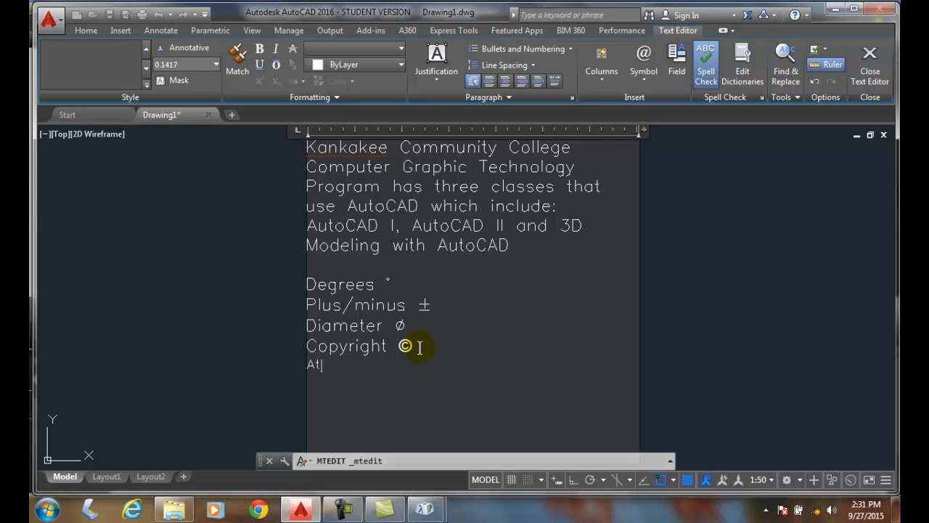
{"action": "key", "text": "backspace"}
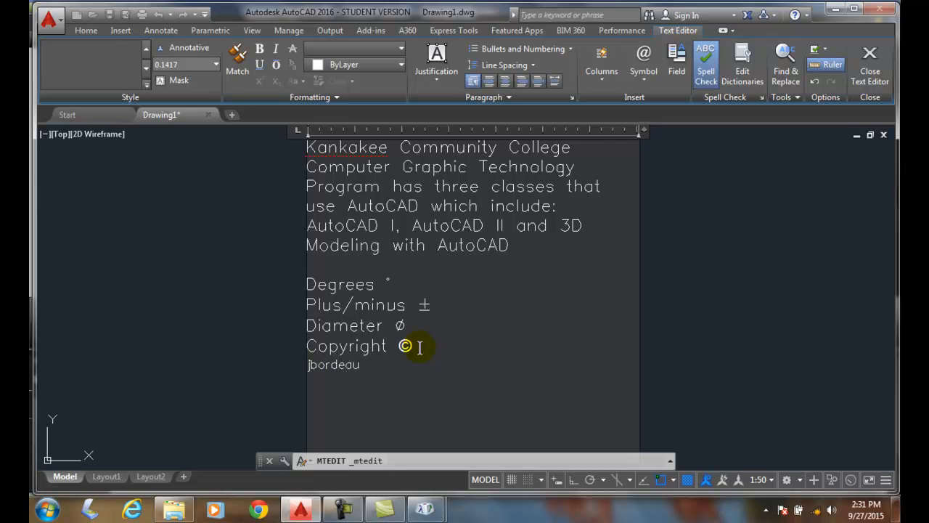
{"action": "right_click", "coordinate": [406, 345]}
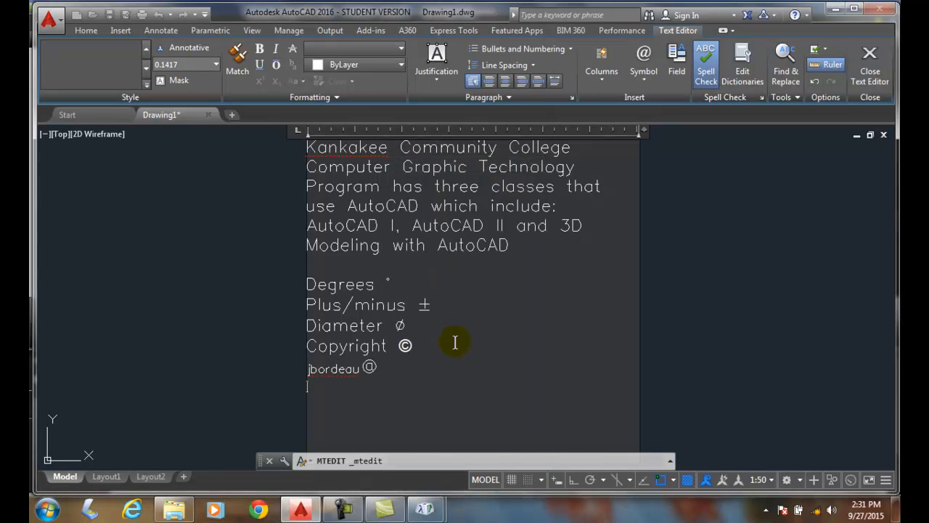
{"action": "type", "text": "kc"}
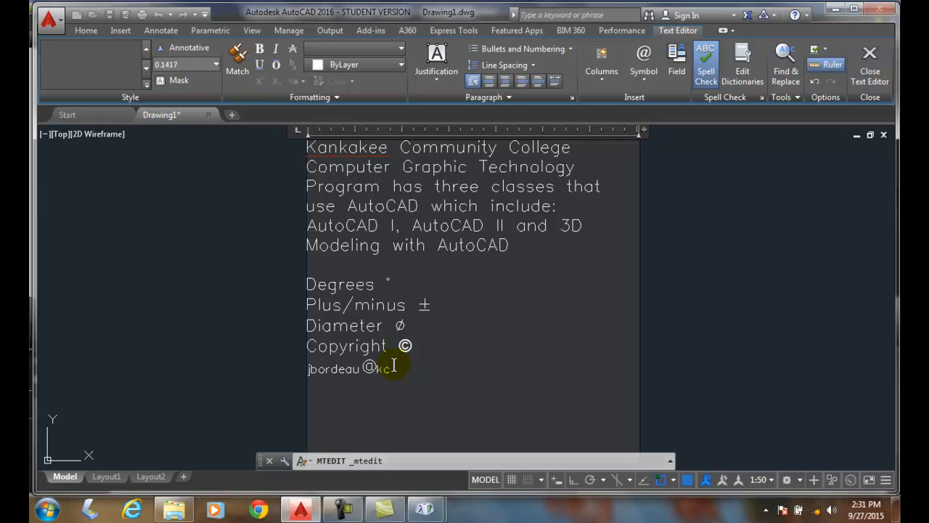
{"action": "type", "text": "c.edu"}
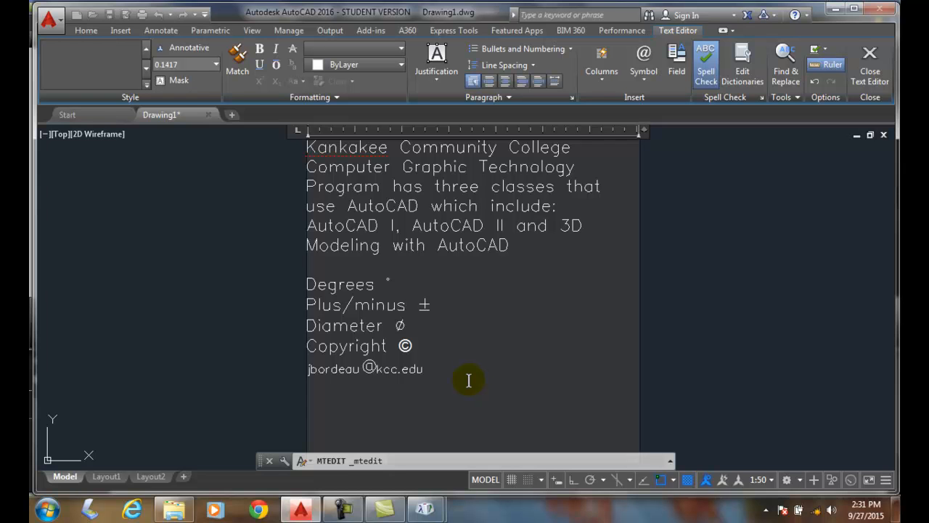
{"action": "mouse_move", "coordinate": [441, 308]}
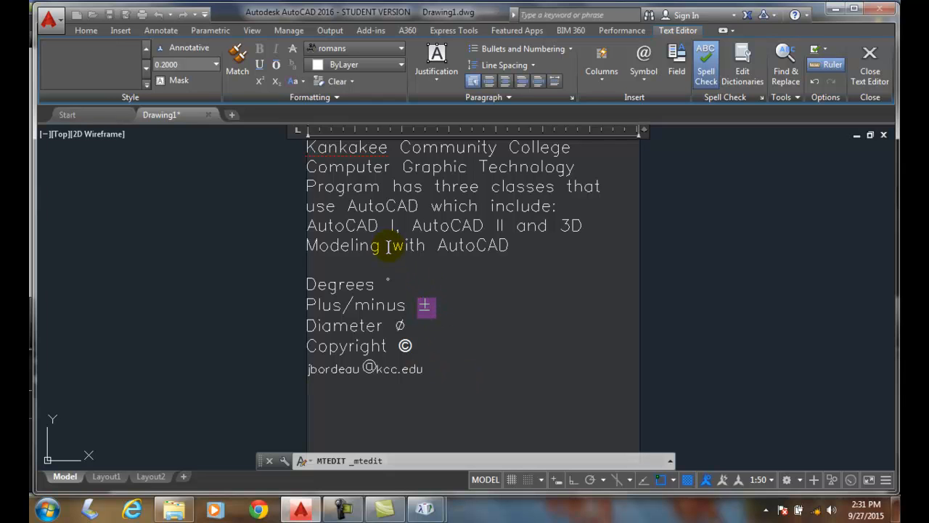
{"action": "mouse_move", "coordinate": [419, 375]}
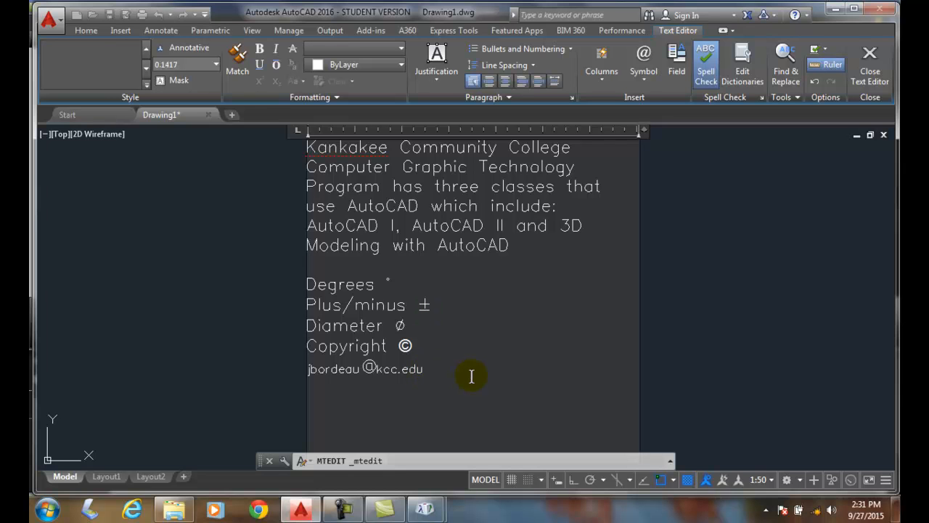
{"action": "mouse_move", "coordinate": [464, 374]}
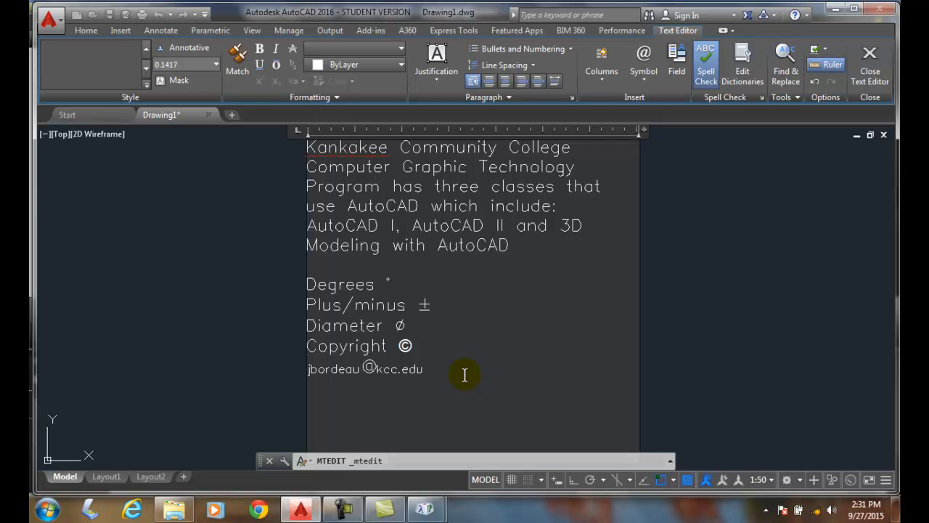
{"action": "left_click", "coordinate": [429, 369]}
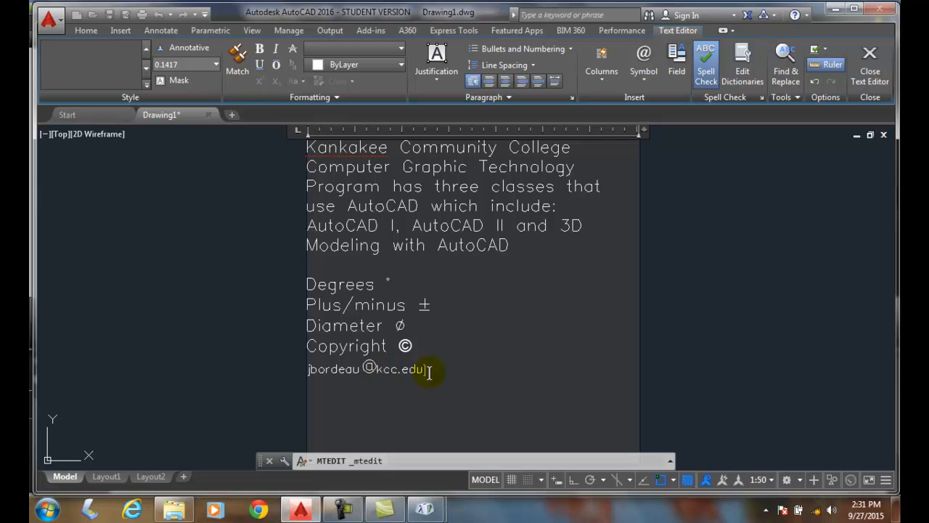
{"action": "mouse_move", "coordinate": [519, 371]}
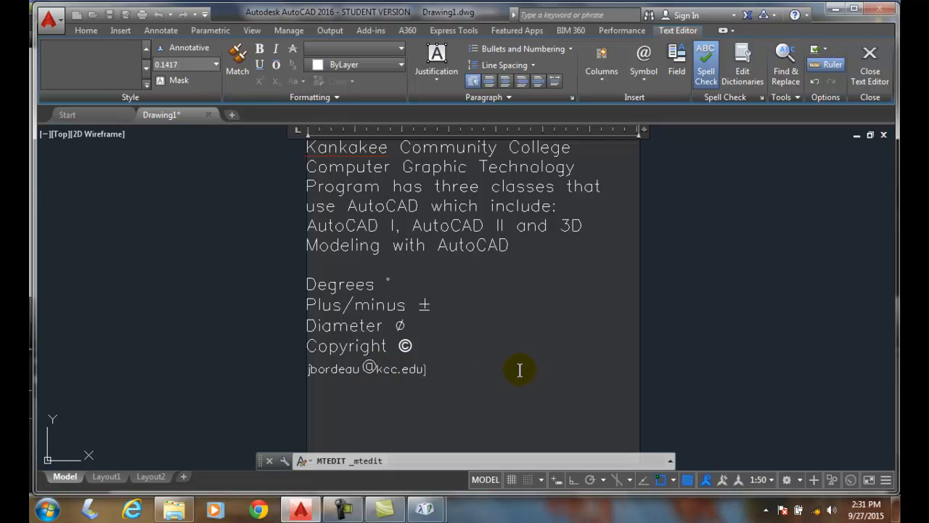
{"action": "mouse_move", "coordinate": [264, 177]}
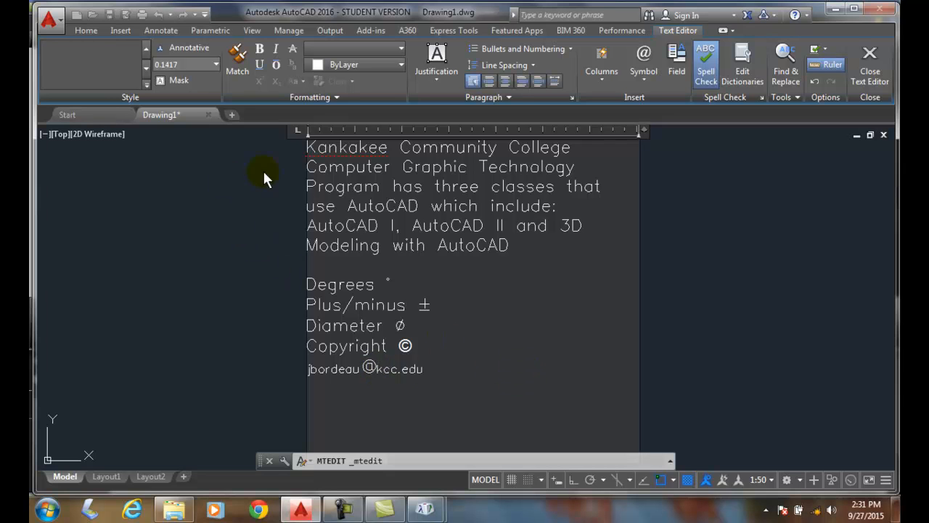